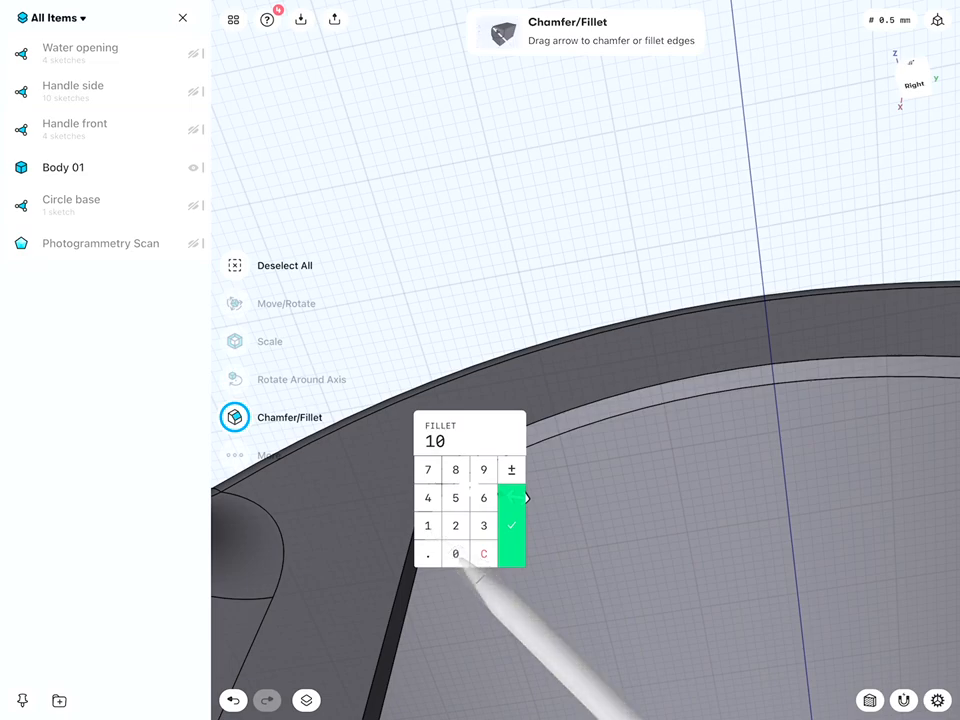
Apply a fillet of 10 to the selected rim edge of the watering can body
click(512, 524)
text(Water holes)
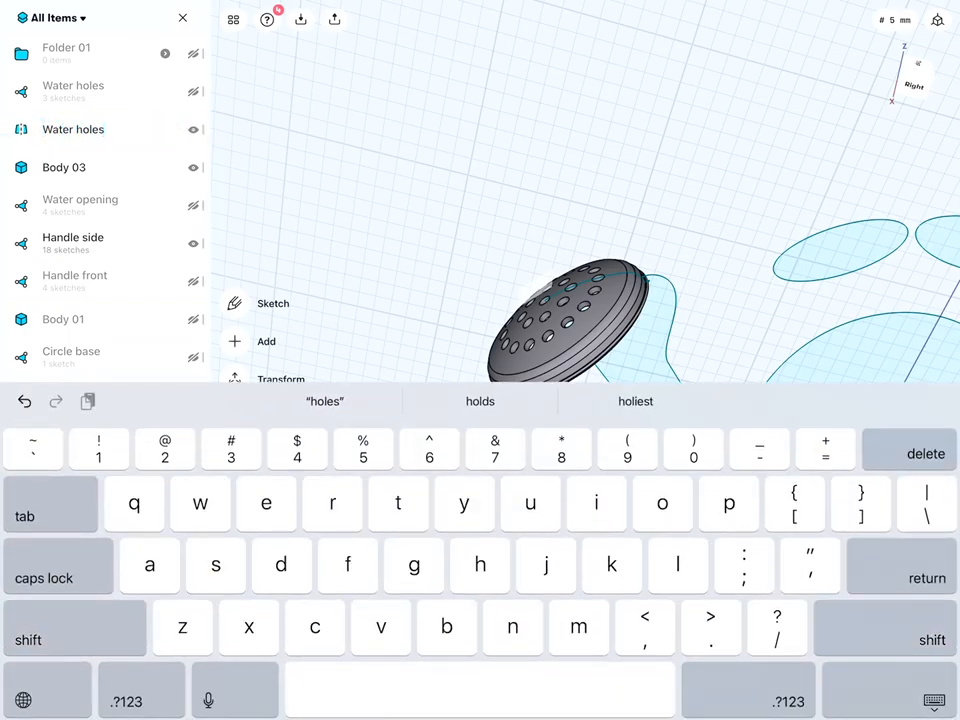
Rename the second item in the Items panel to 'Water holes'
click(276, 360)
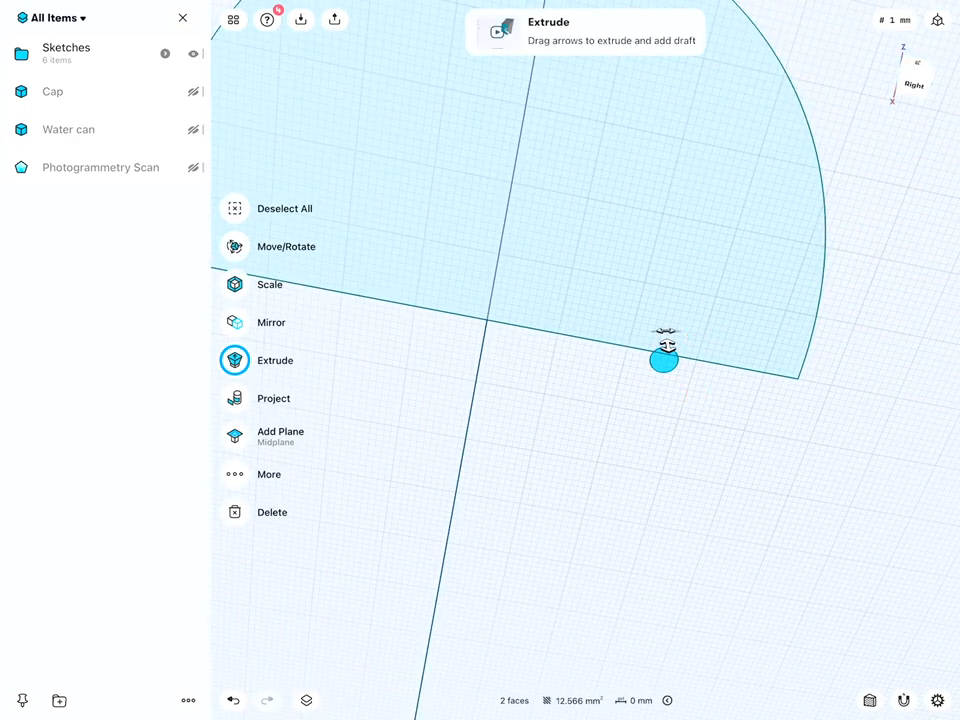